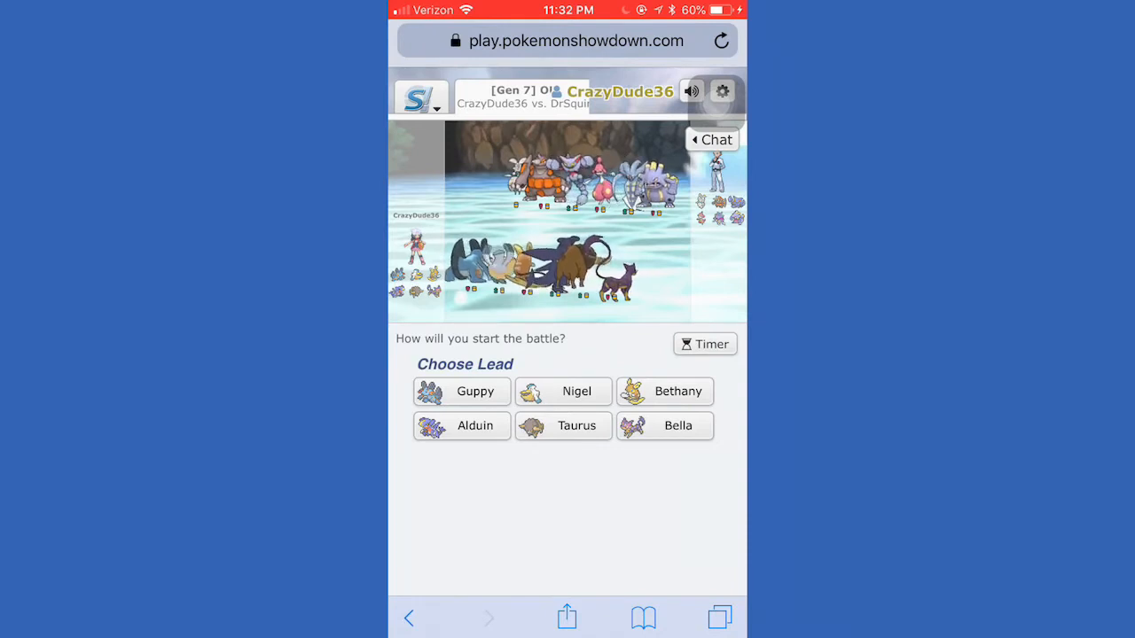
# Step: Send Guppy the Swampert out as the lead to start the battle
pyautogui.click(475, 392)
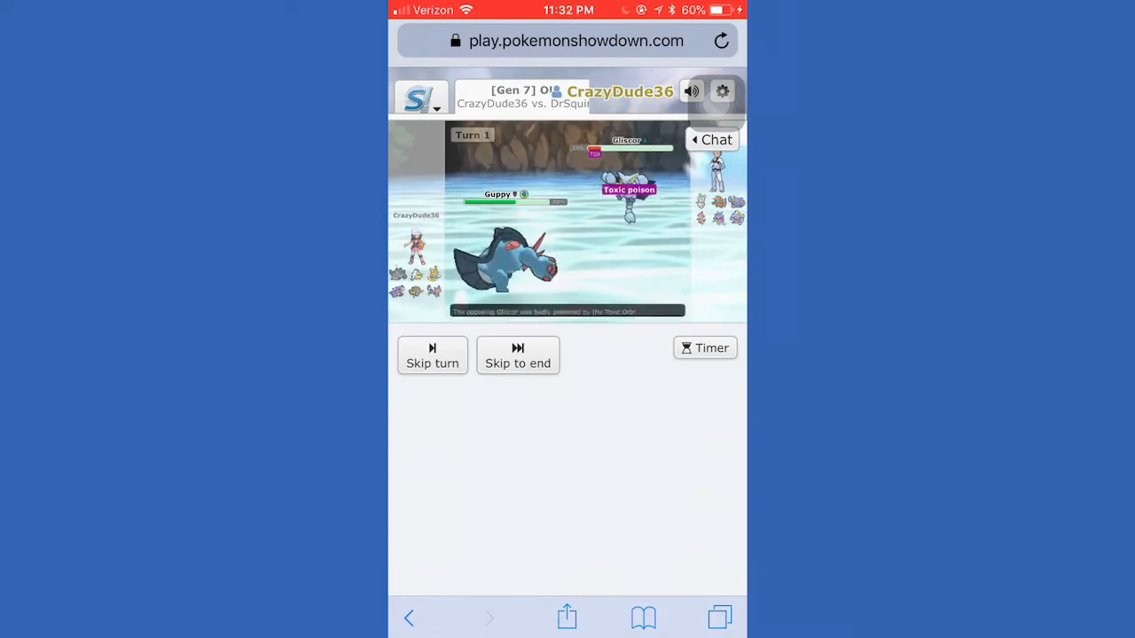
# Step: Have Guppy use Ice Punch on turn 2 and let the turn play out
pyautogui.click(433, 355)
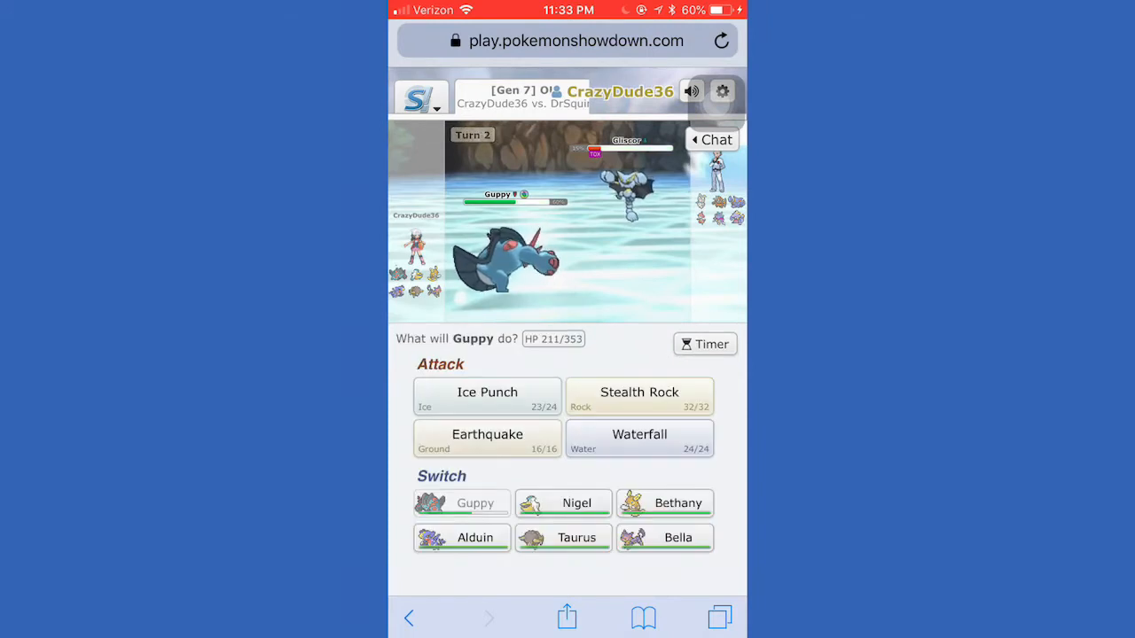
pyautogui.click(486, 397)
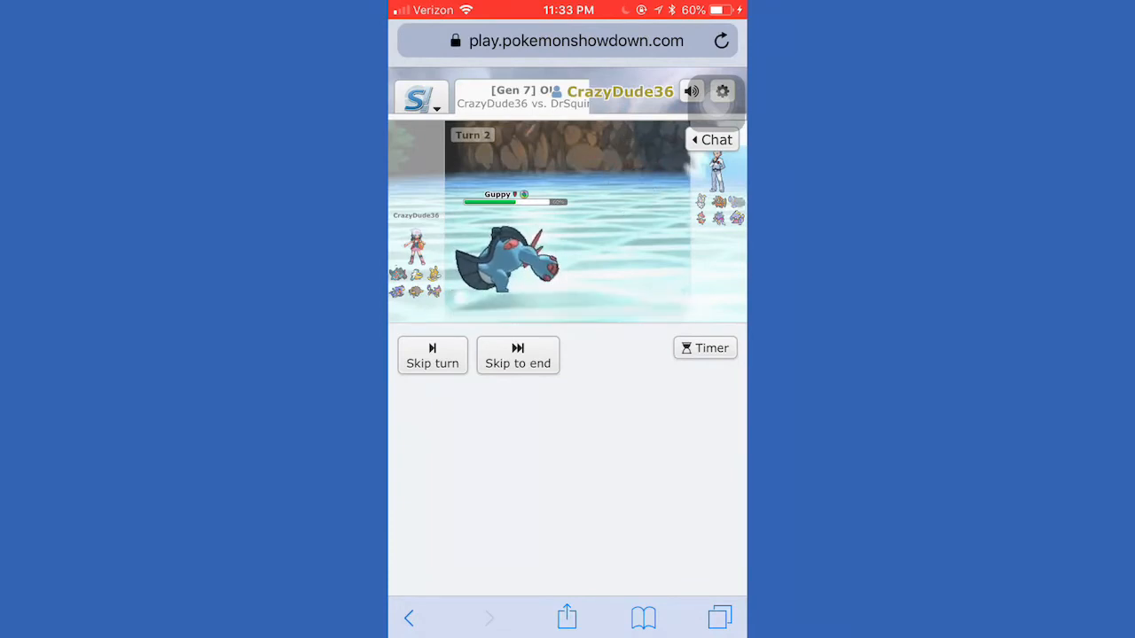
pyautogui.click(433, 355)
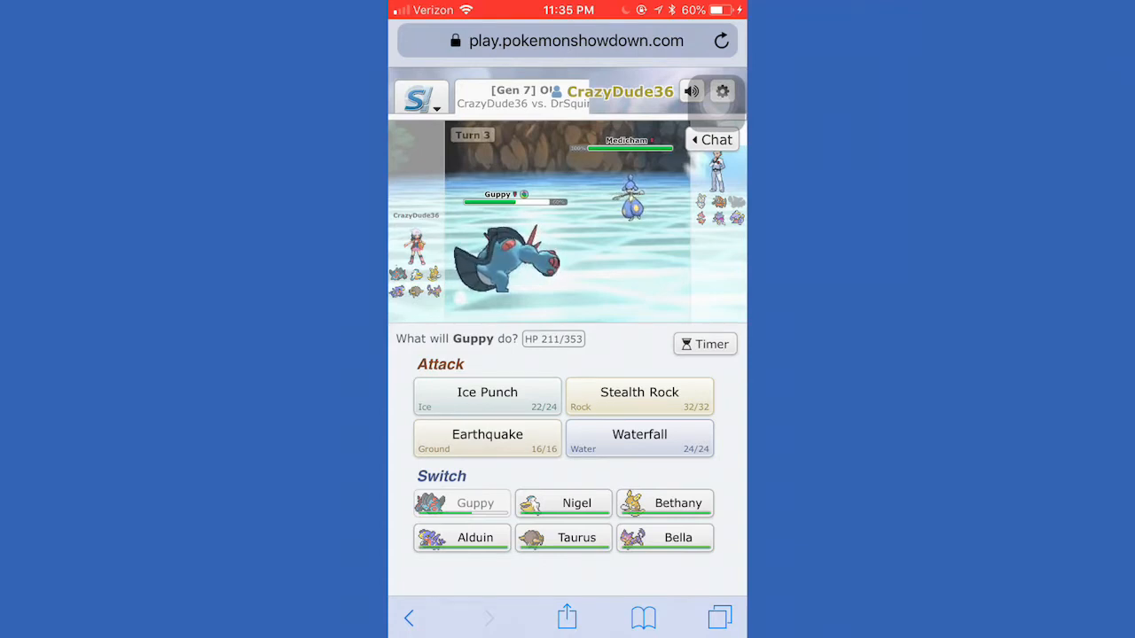
# Step: Choose Guppy's turn 3 action leading to Nigel the Pelipper taking the field
pyautogui.click(564, 504)
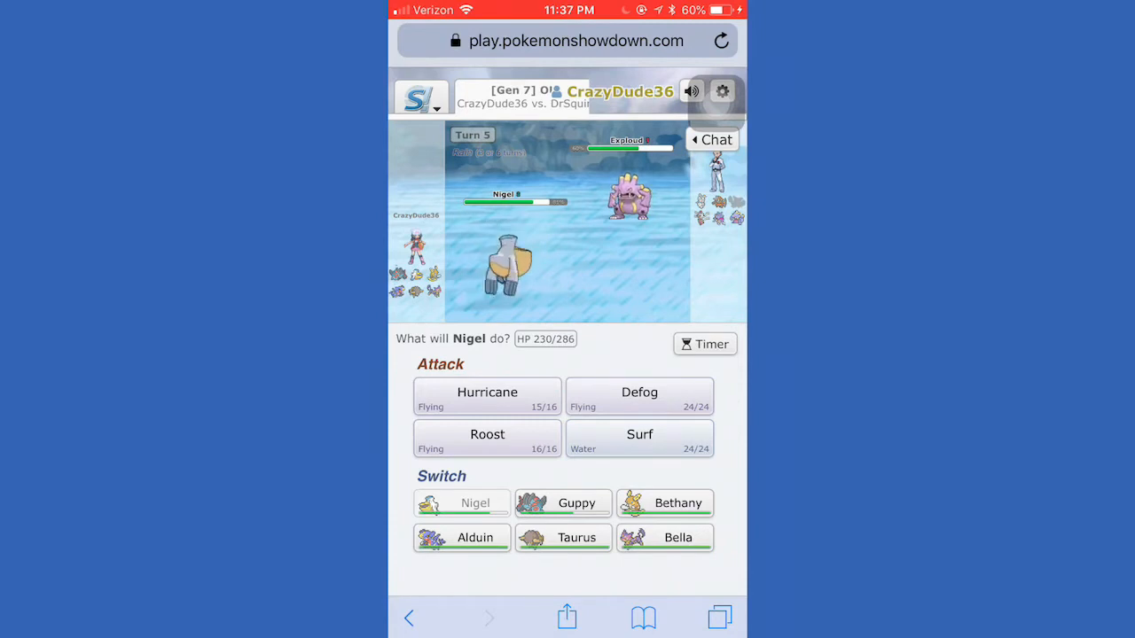
pyautogui.click(461, 537)
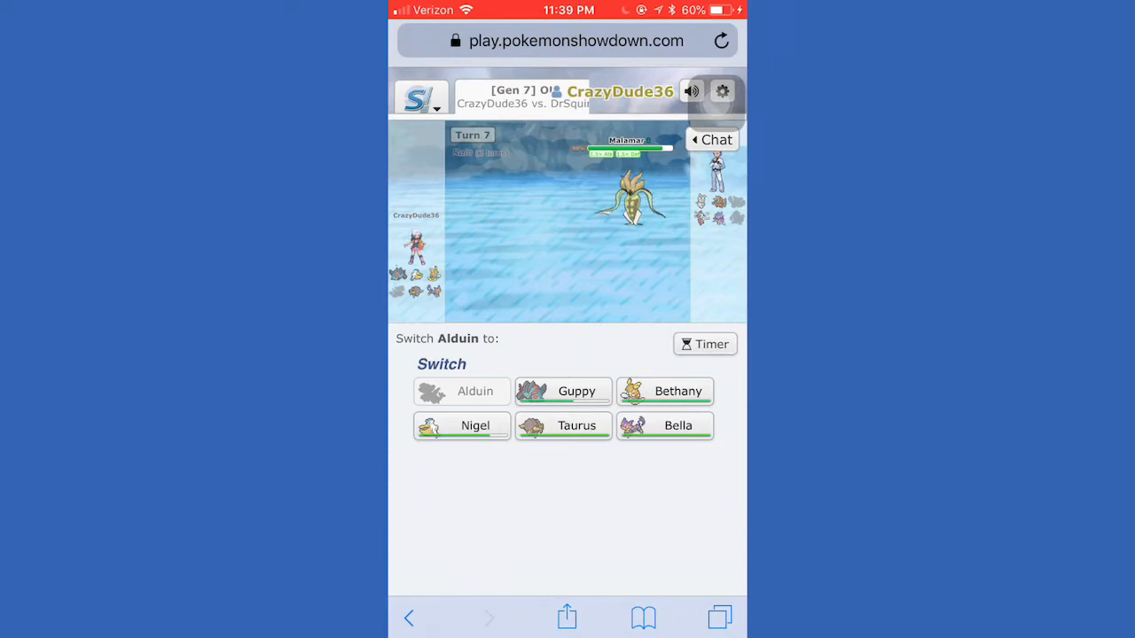
# Step: Switch Guppy in to replace Alduin and have it attack with Waterfall on turn 8
pyautogui.click(663, 426)
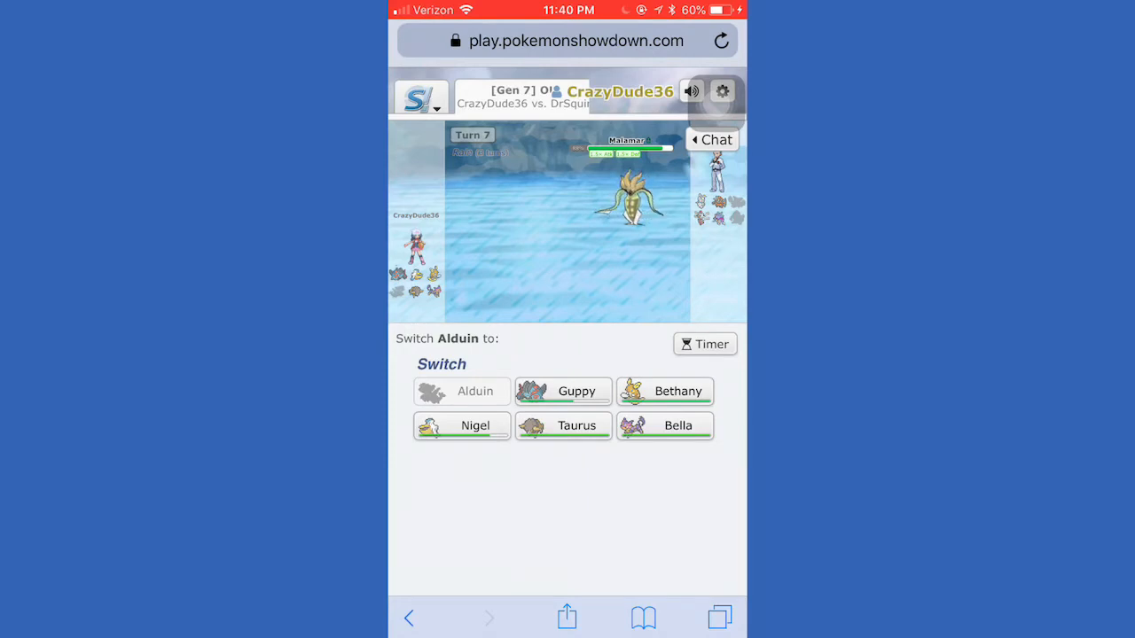
pyautogui.click(564, 392)
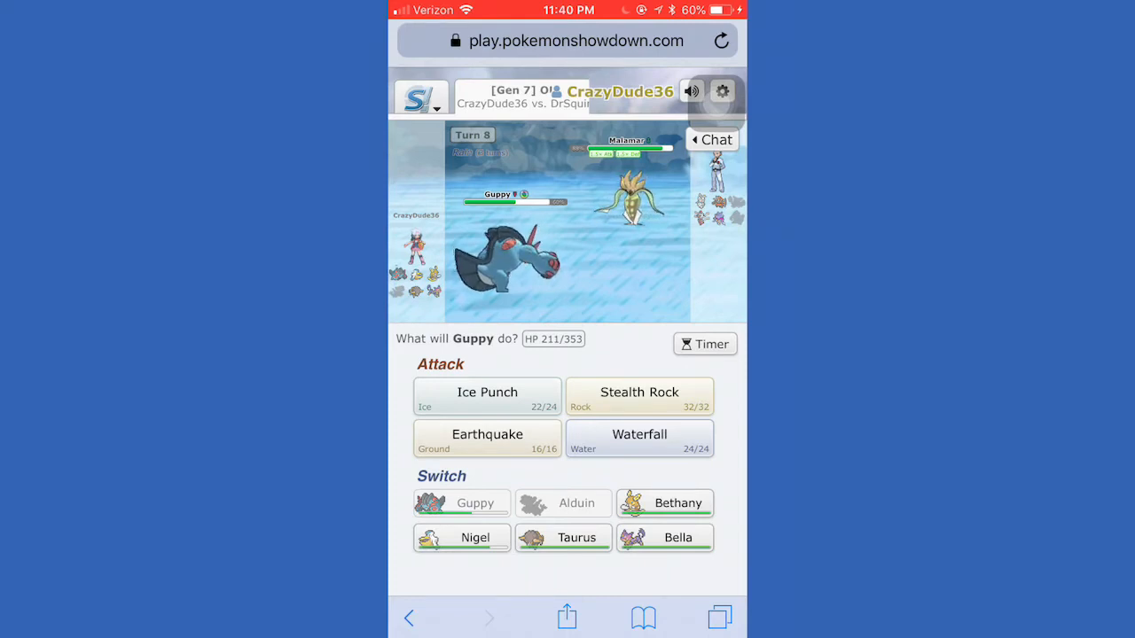
pyautogui.click(639, 440)
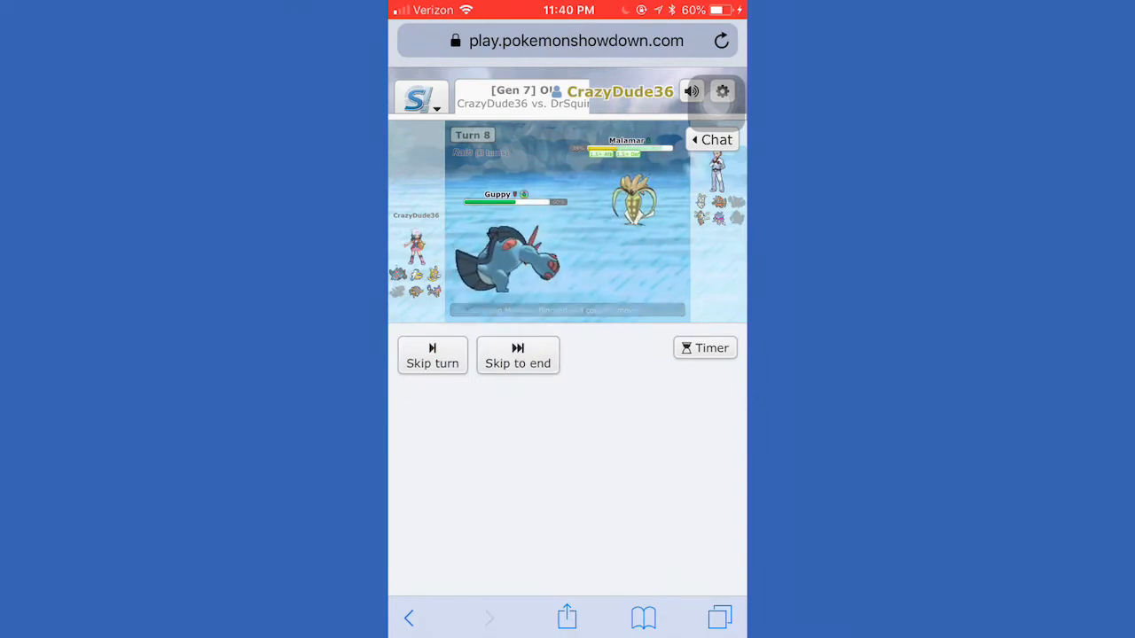
# Step: Have Guppy use Waterfall again on turn 9, skipping the battle animations
pyautogui.click(433, 355)
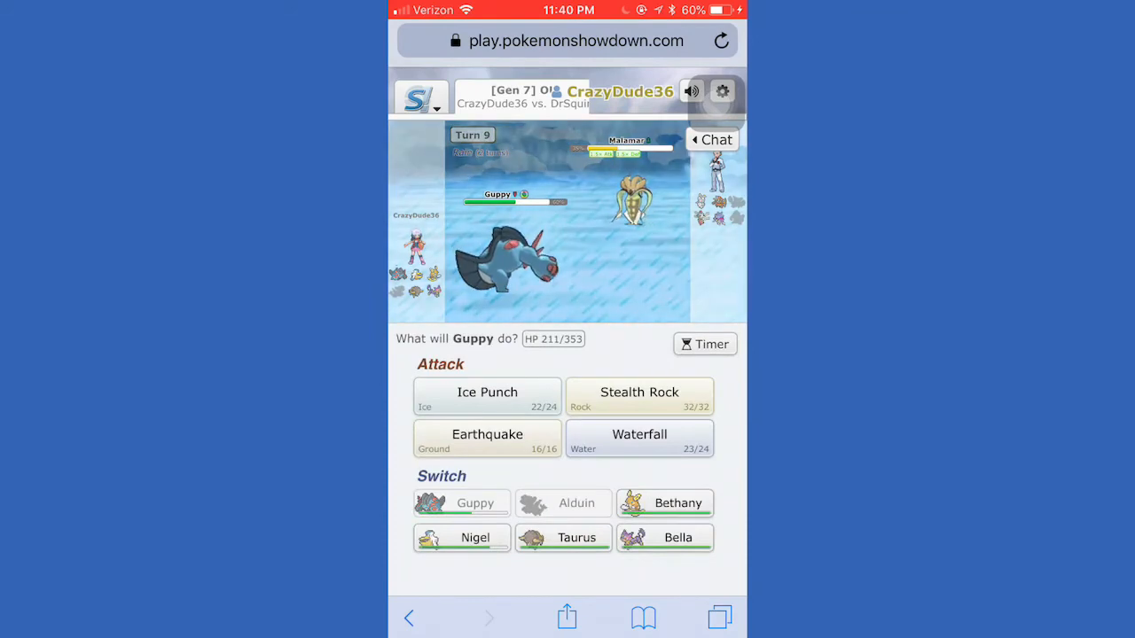
pyautogui.click(639, 440)
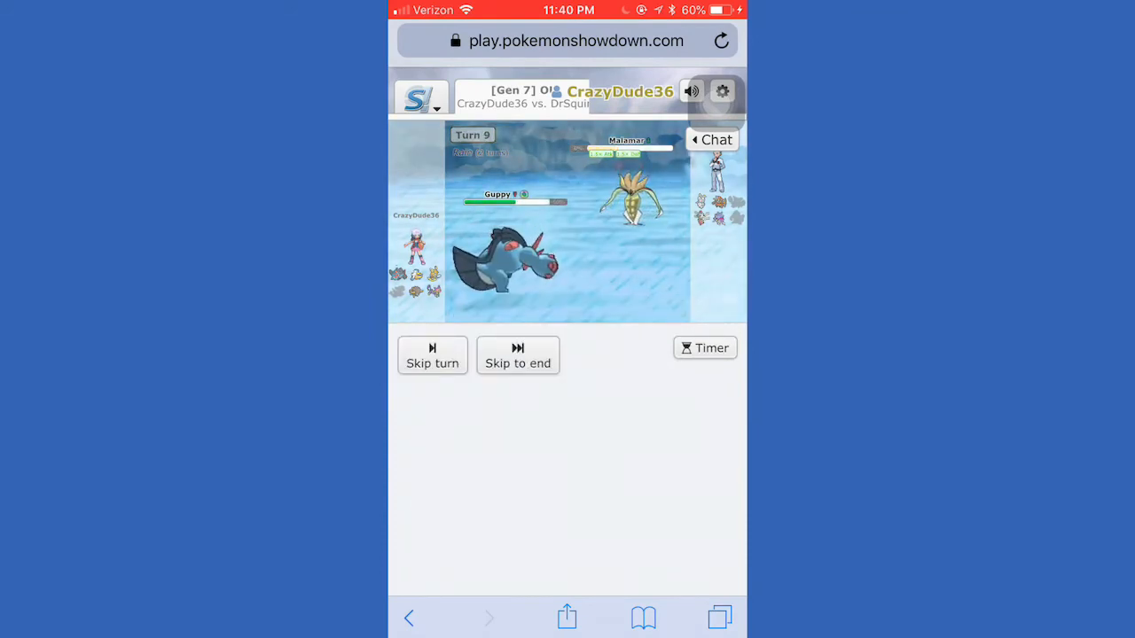
pyautogui.click(433, 355)
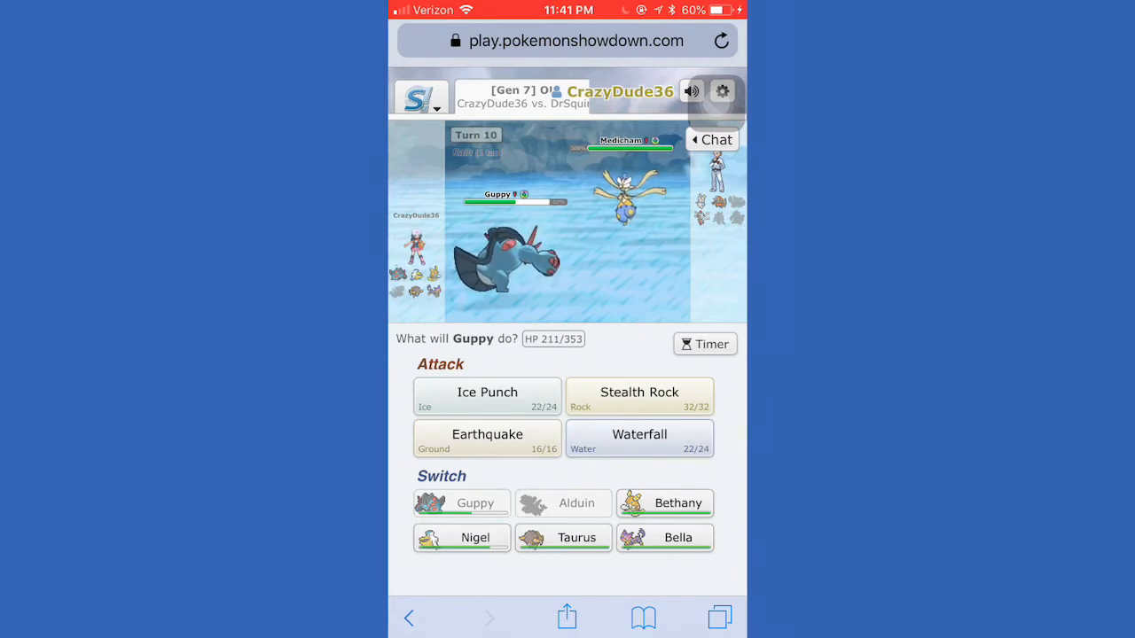
pyautogui.click(664, 504)
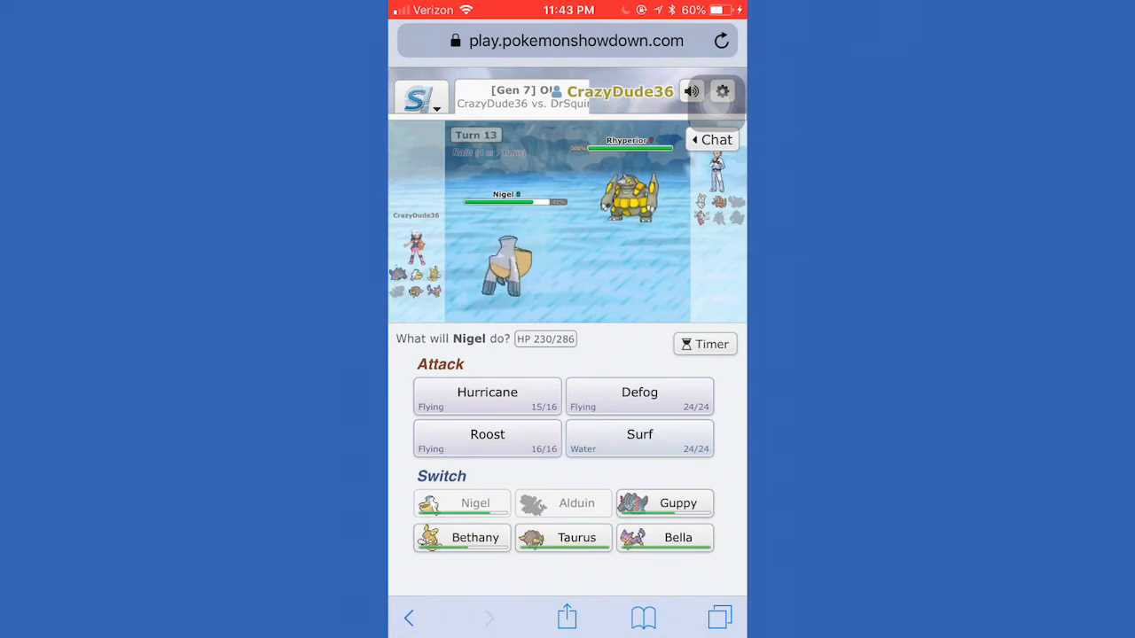
# Step: Choose Nigel's attacks on turns 13 and 14 to keep wearing the opponent down
pyautogui.click(638, 440)
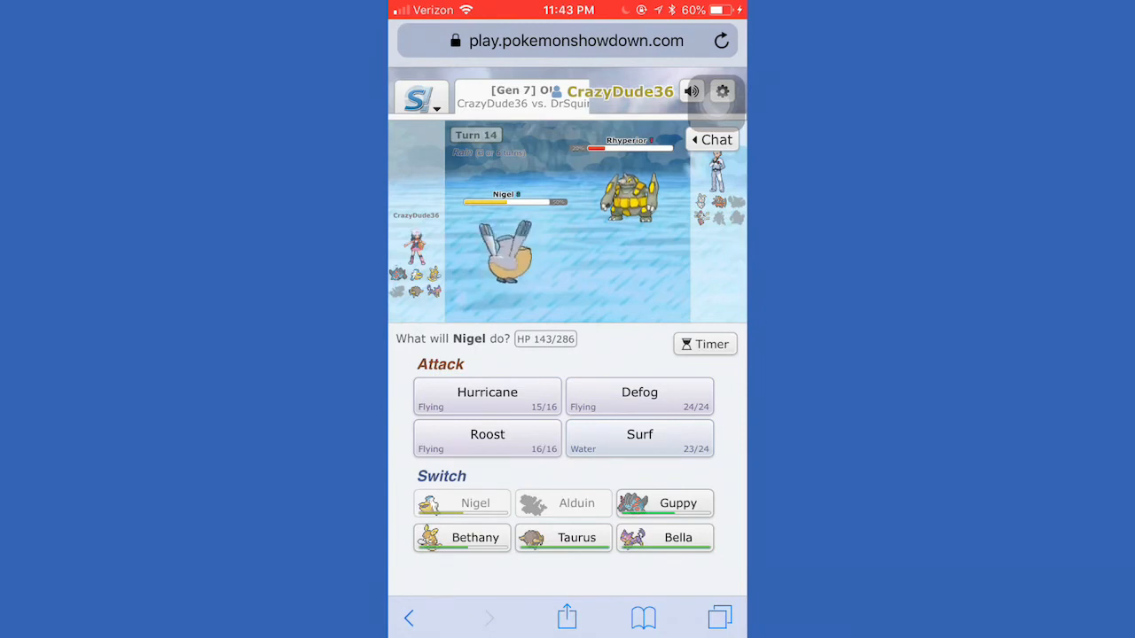
pyautogui.click(639, 440)
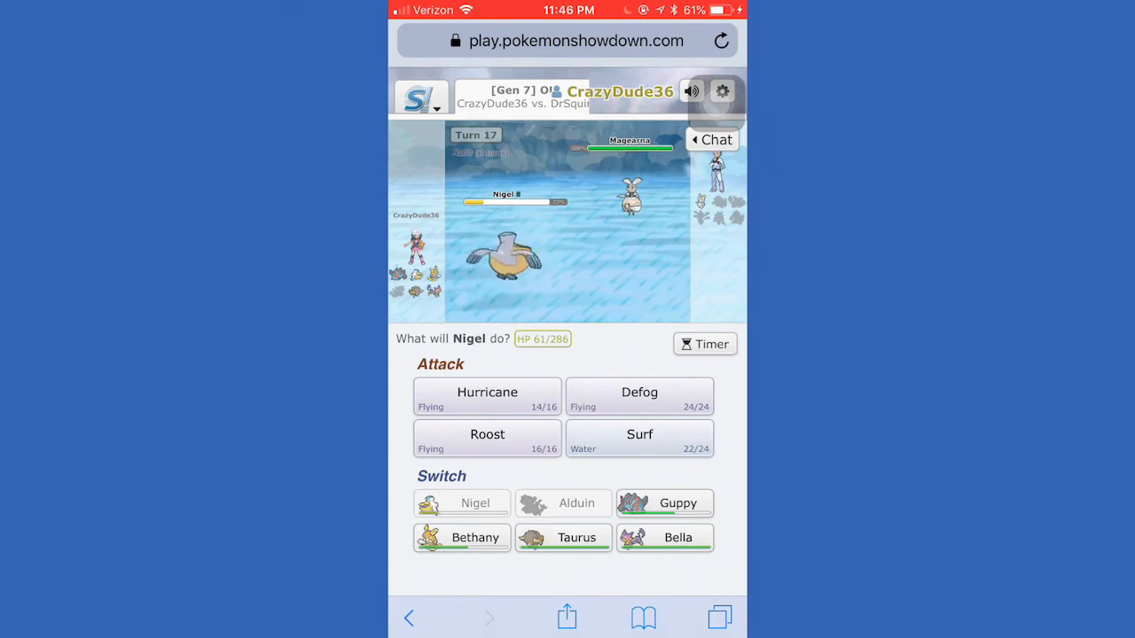
# Step: Choose Nigel's turn 17 action so Guppy comes onto the field for turn 18
pyautogui.click(638, 439)
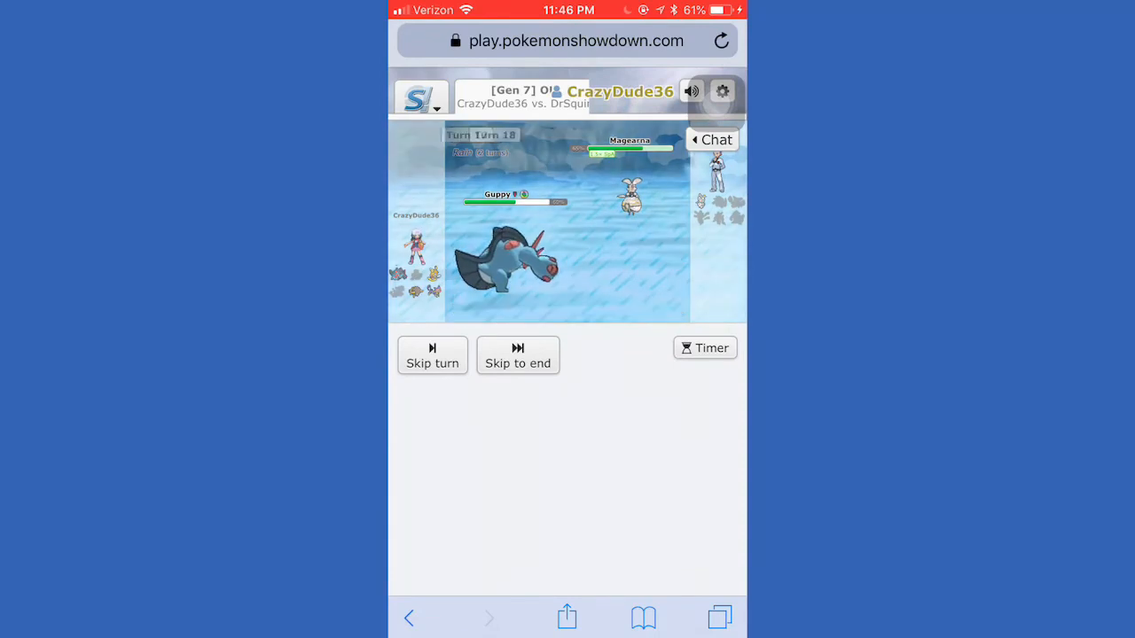
# Step: Land Guppy's finishing attack on turn 18 and skip to the 'CrazyDude36 won the battle!' screen
pyautogui.click(433, 355)
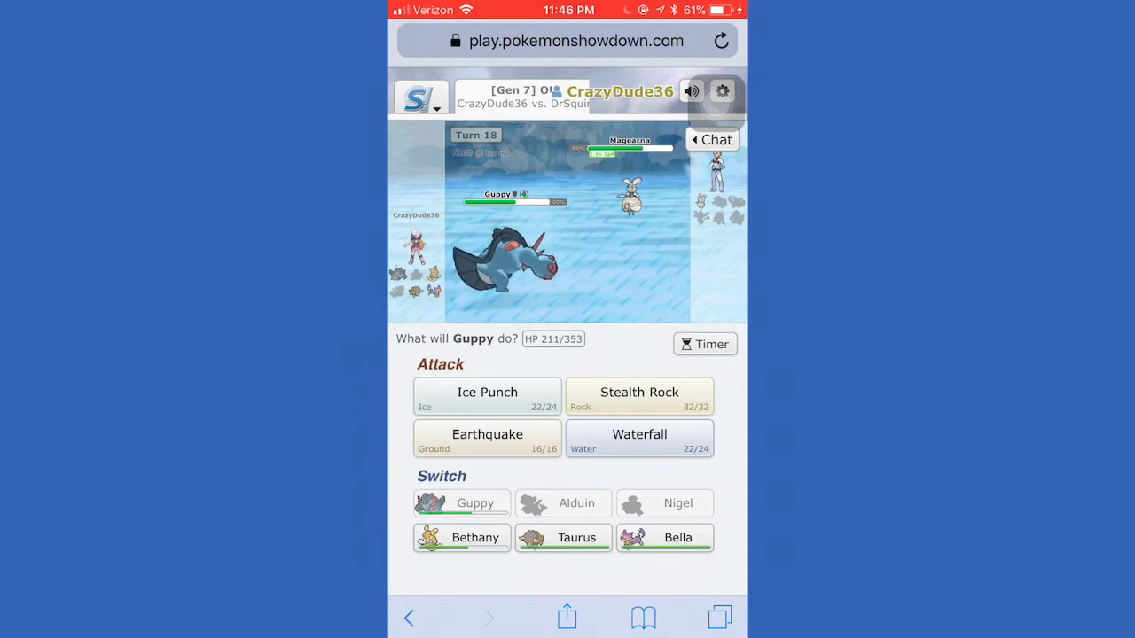
pyautogui.click(486, 440)
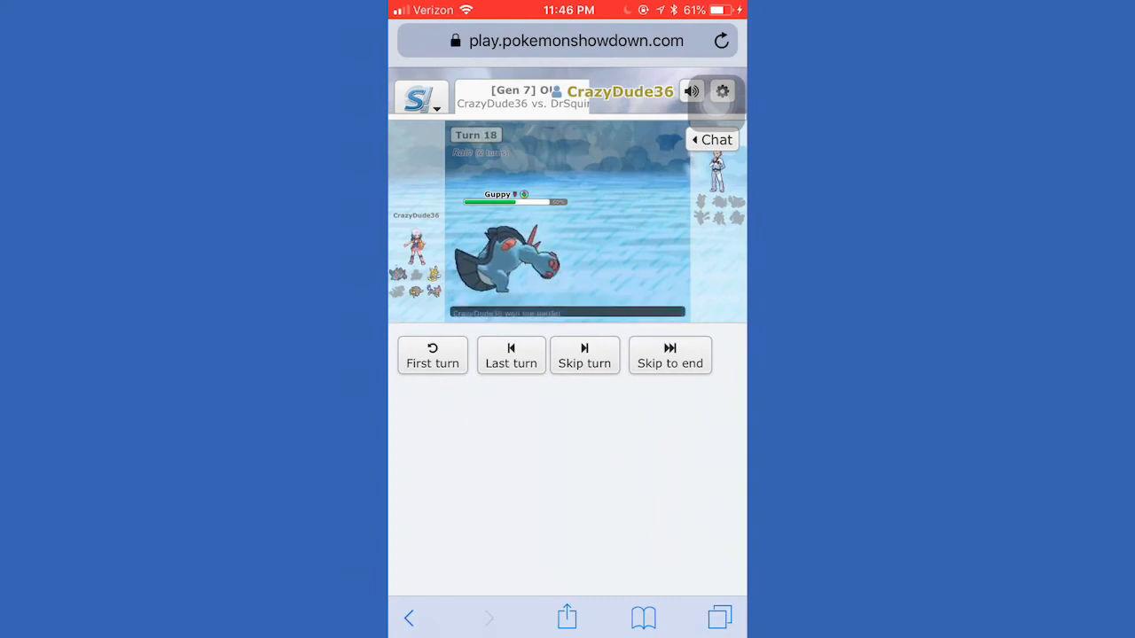
pyautogui.click(671, 355)
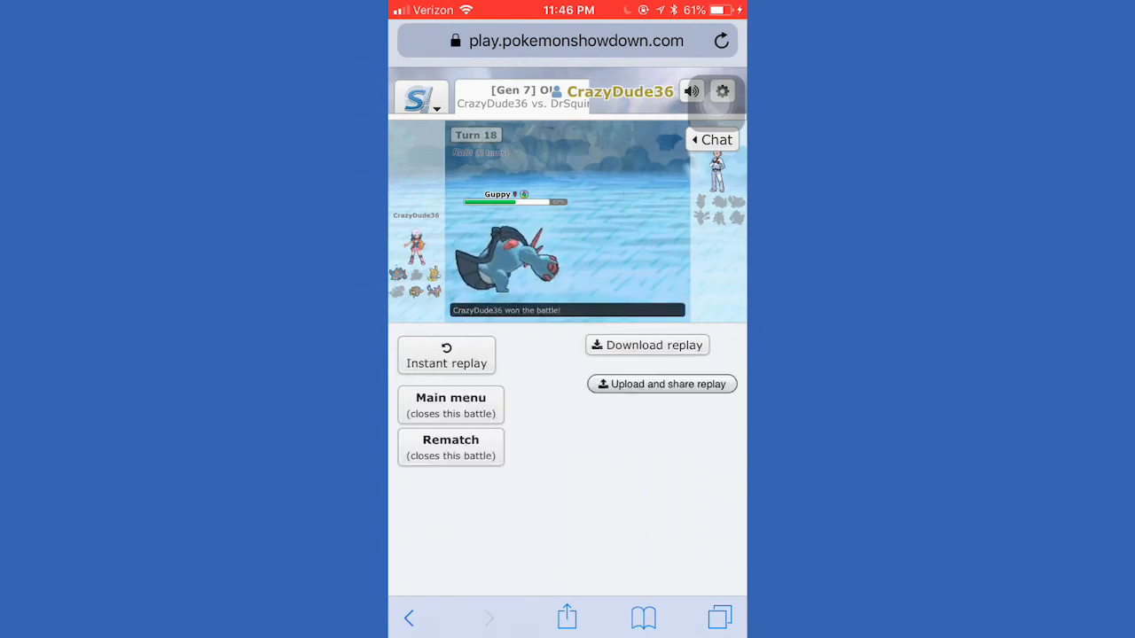